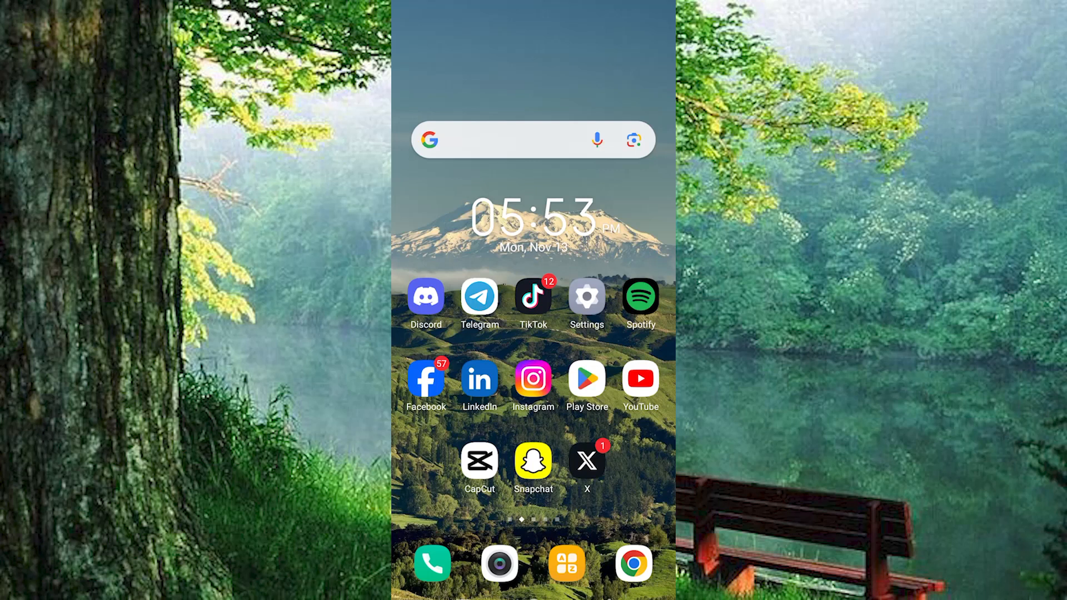
# Scroll the Android home screen to bring Chrome up for entering a web address
pyautogui.scroll(3)
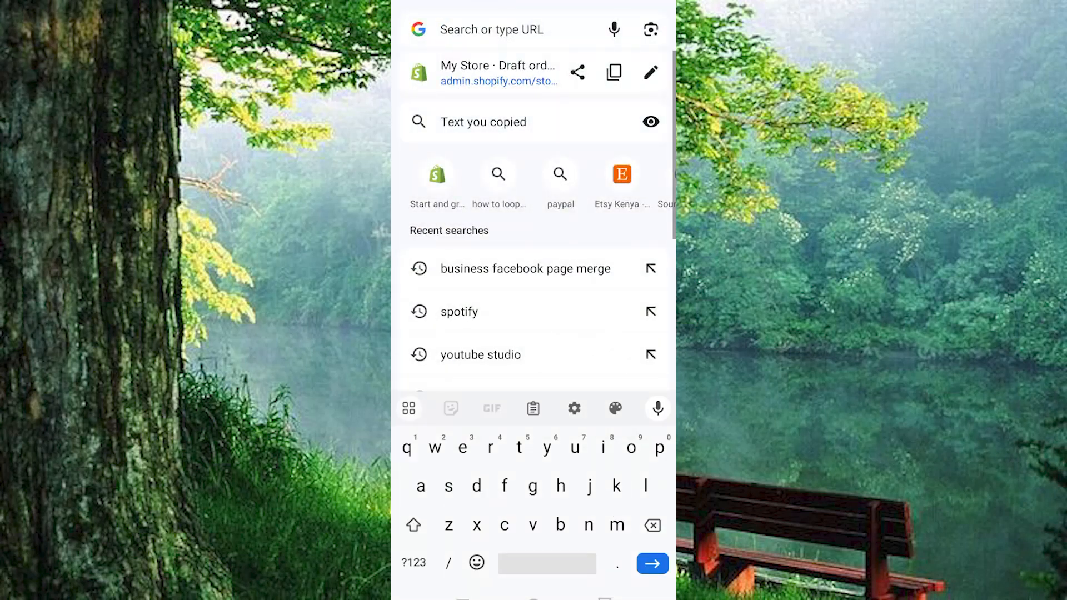
# Enter shopify.com in Chrome's address bar to load the Shopify admin dashboard
pyautogui.write('shopify.com')
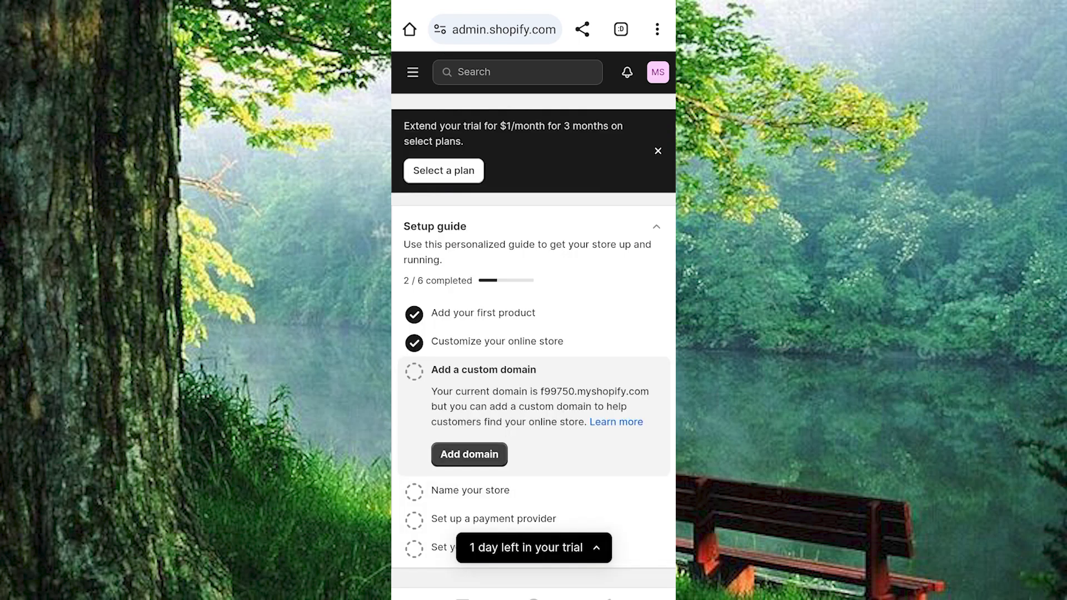
# Open the admin navigation menu and choose Settings at the bottom of the sidebar
pyautogui.click(412, 72)
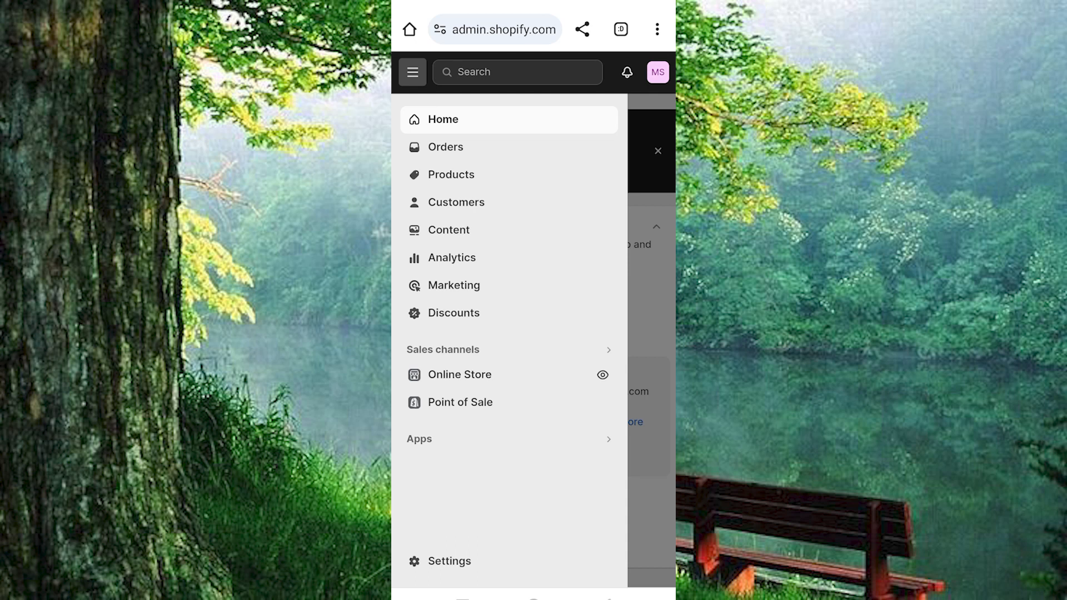
pyautogui.click(448, 561)
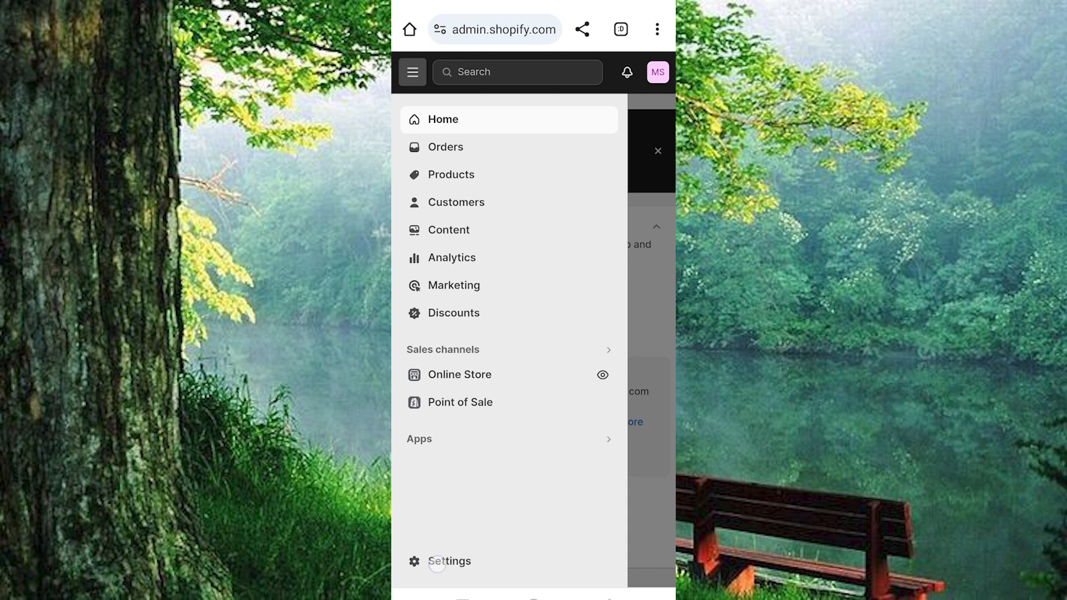
pyautogui.click(449, 561)
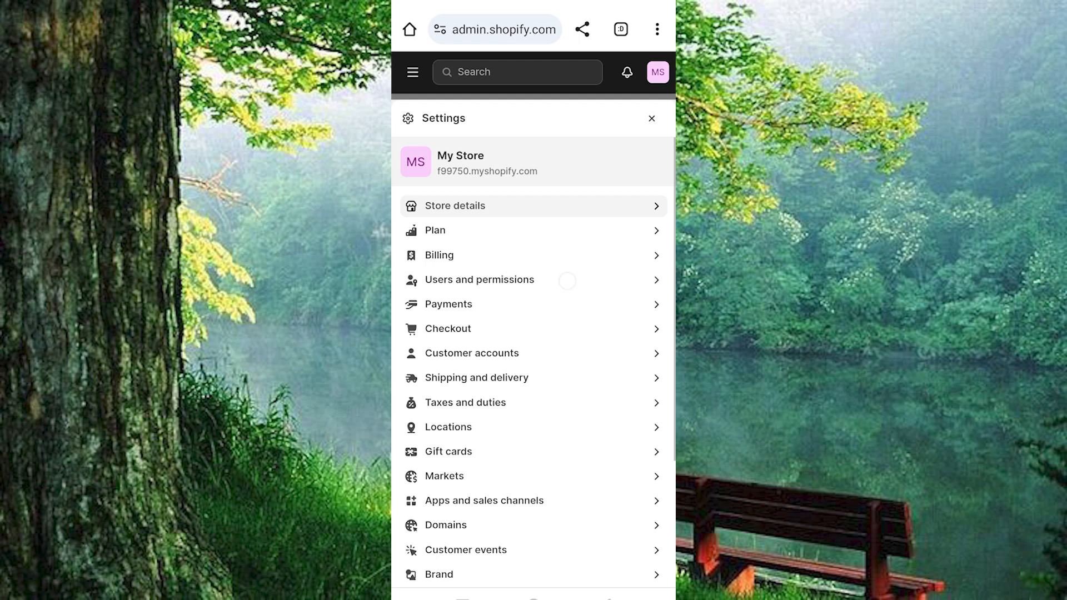
# Open Users and permissions, then start Transfer ownership from the Store owner entry
pyautogui.click(479, 279)
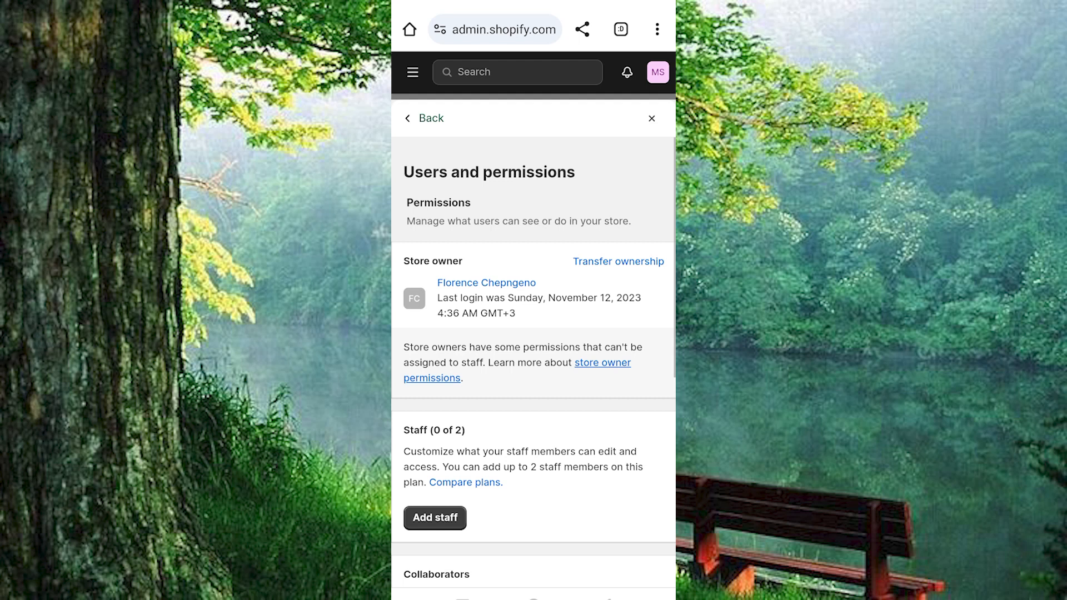
pyautogui.click(618, 261)
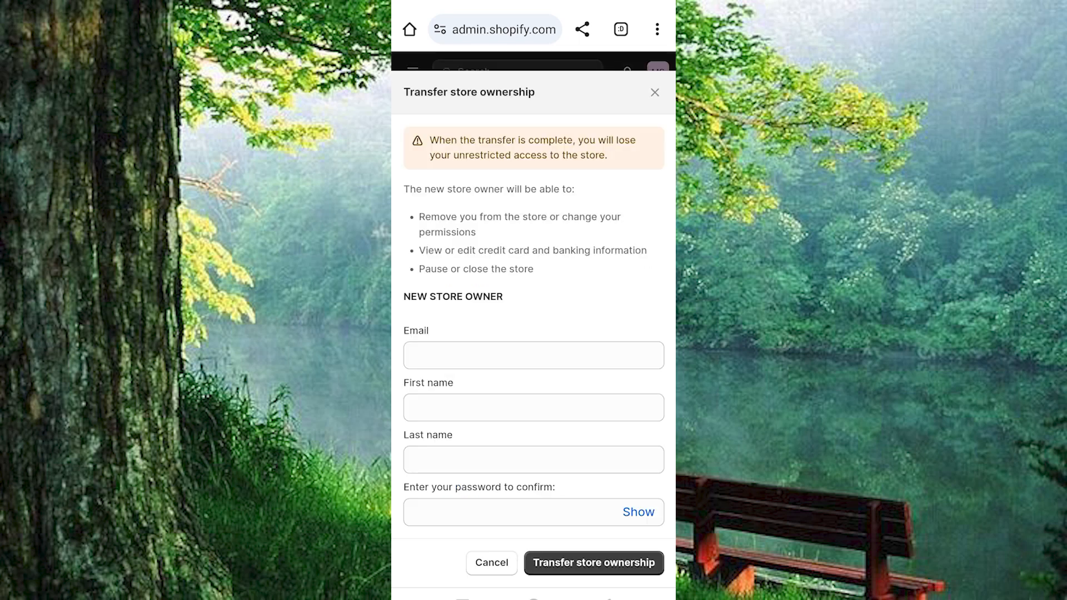